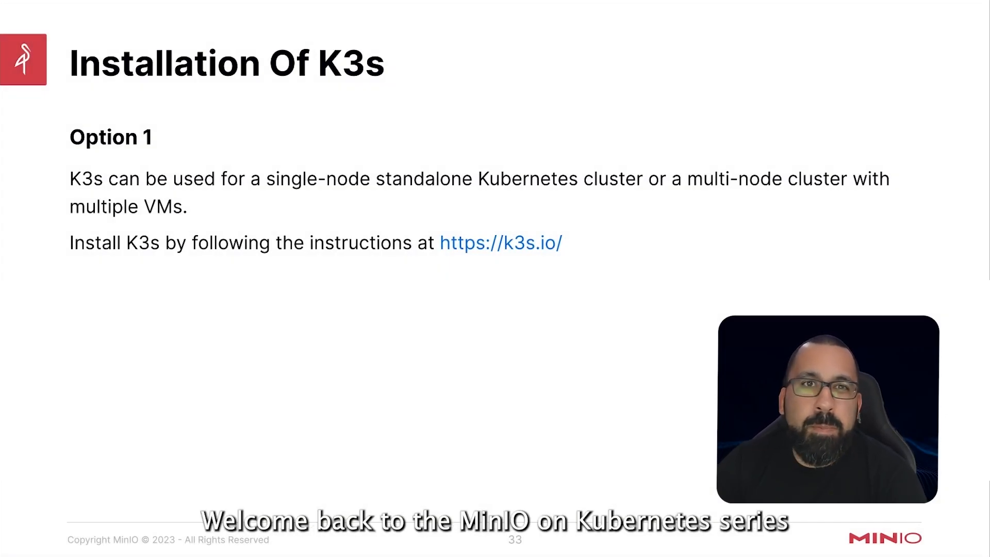
Switch to the 'Configuration Options | K3s' docs tab and scroll through the install script options
key("Right")
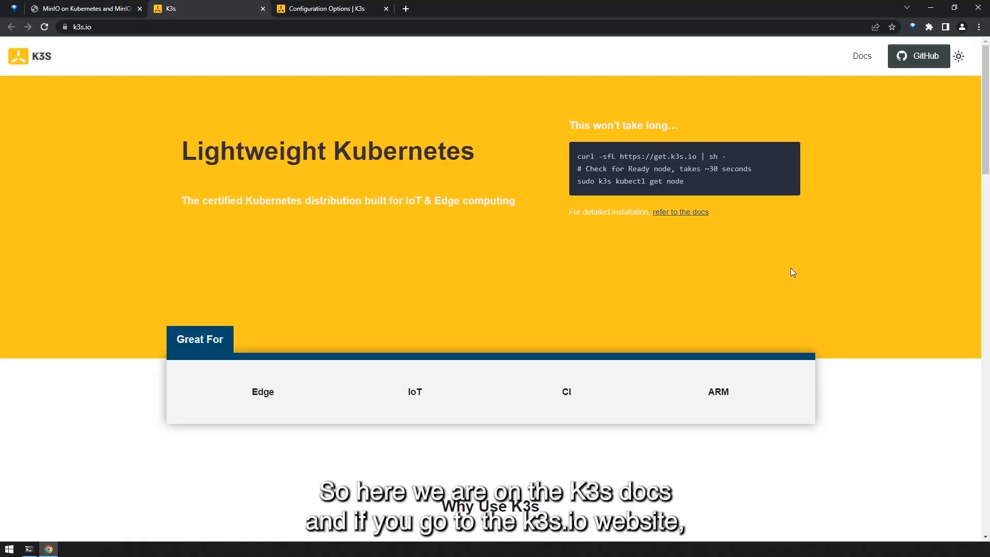
mouse_move(647, 264)
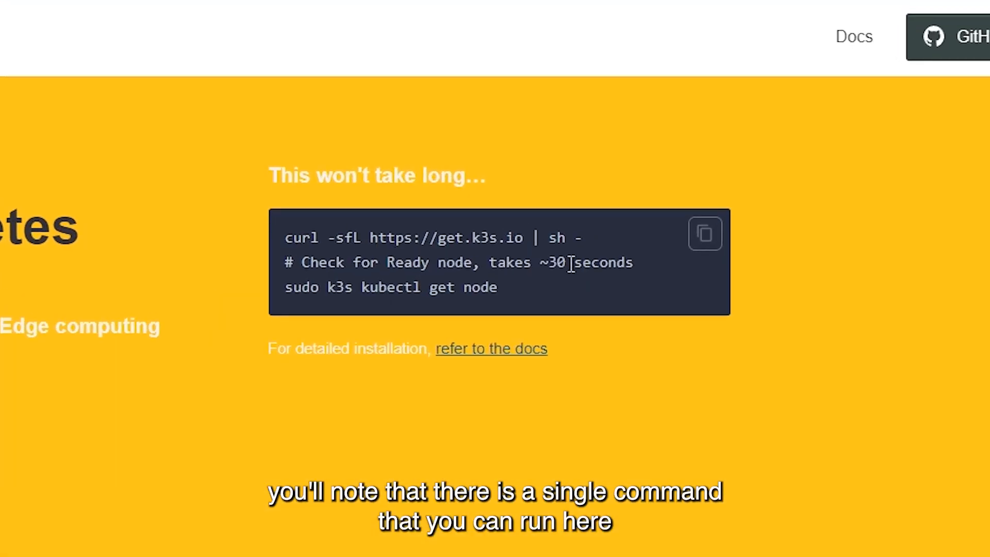
mouse_move(247, 251)
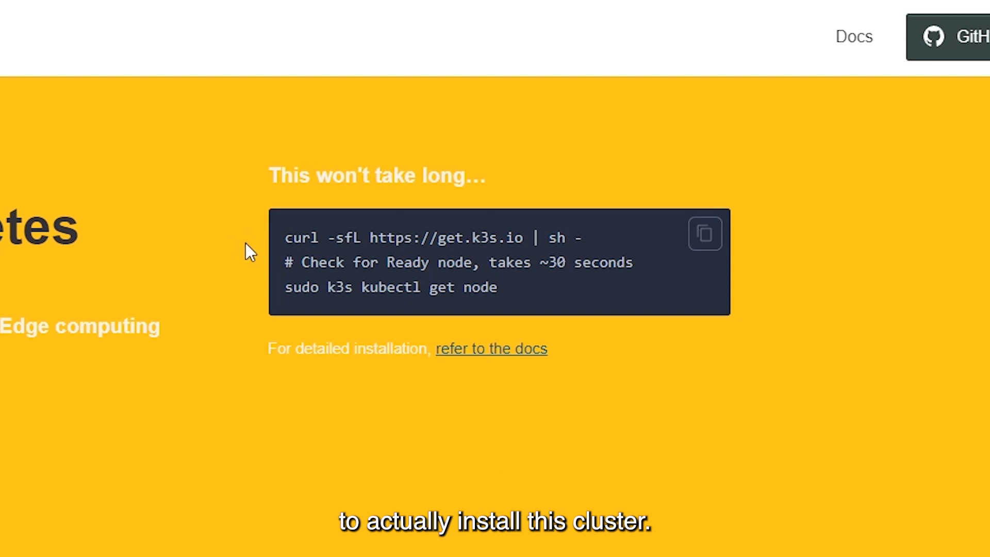
mouse_move(175, 231)
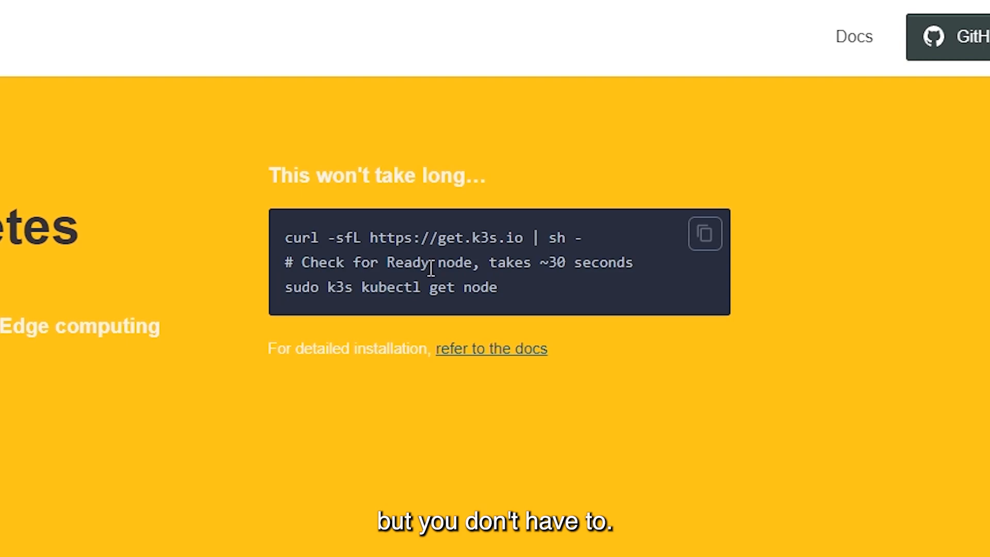
left_click(490, 348)
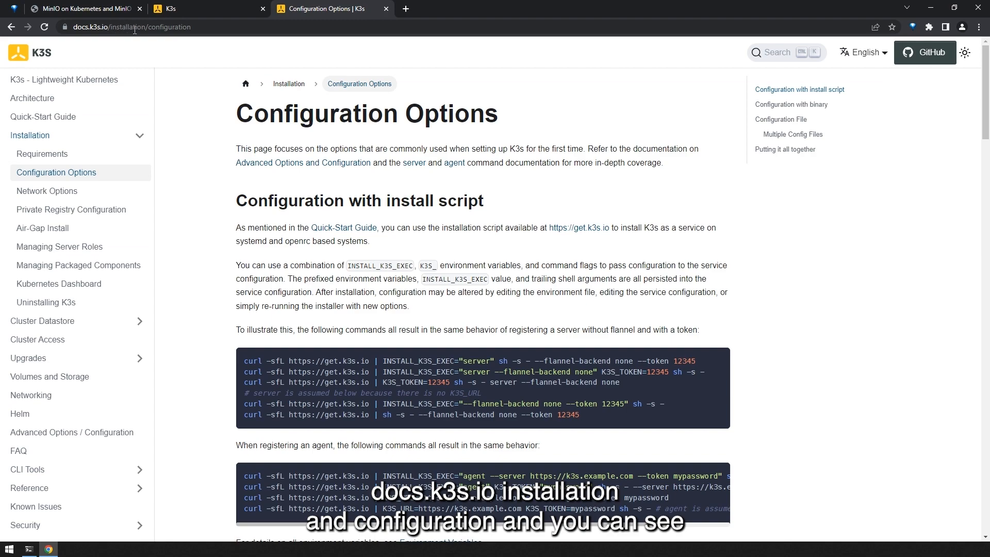
mouse_move(316, 141)
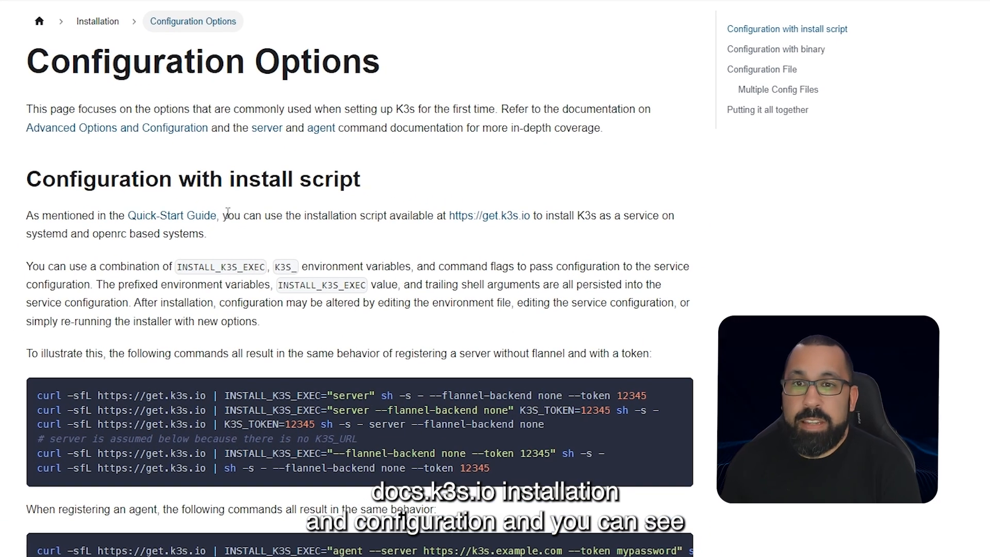
scroll("down", 3)
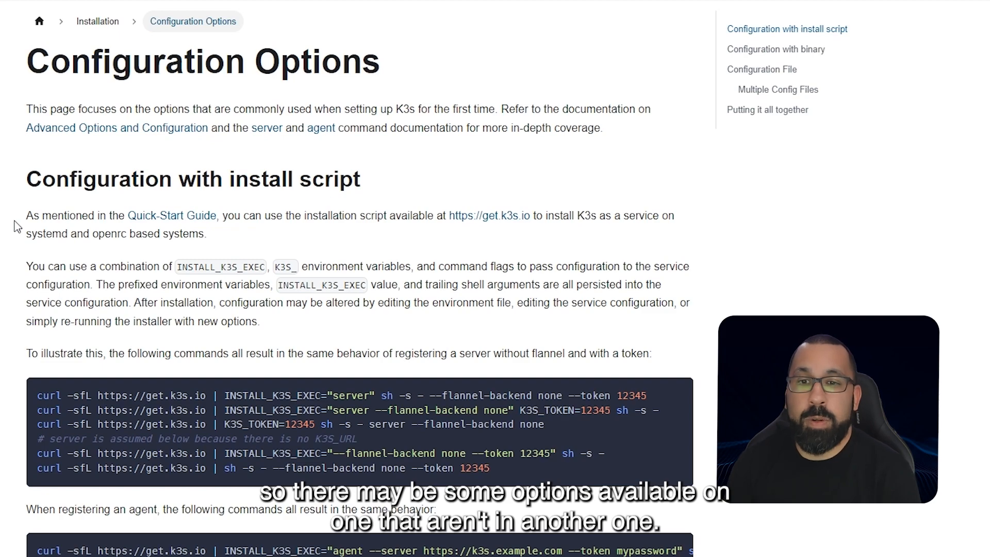
scroll("down", 3)
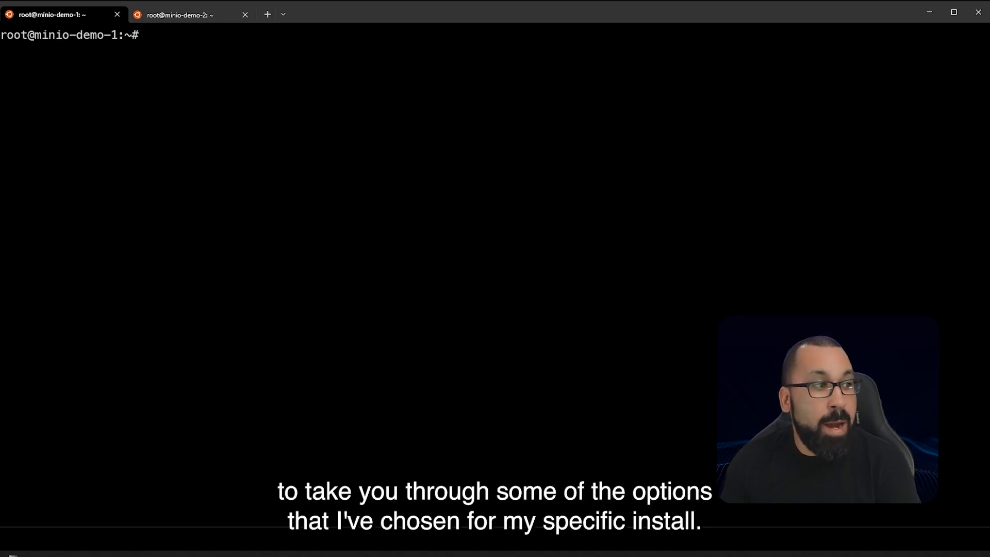
Enter the get.k3s.io curl install with server --disable traefik, kubeconfig mode 644, skip start
type("curl -sfL https://get.k3s.io | INSTALL_K3S_EXEC=\"server --disable traefik\" K3S_KUBECONFIG_MODE=\"644\" INSTALL_K3S_SKIP_START=true sh -s -")
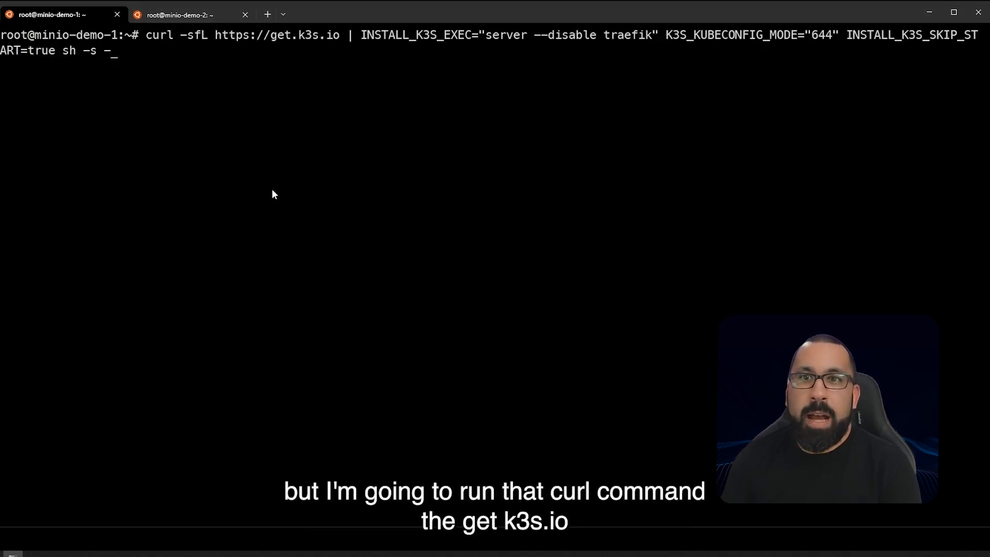
double_click(242, 35)
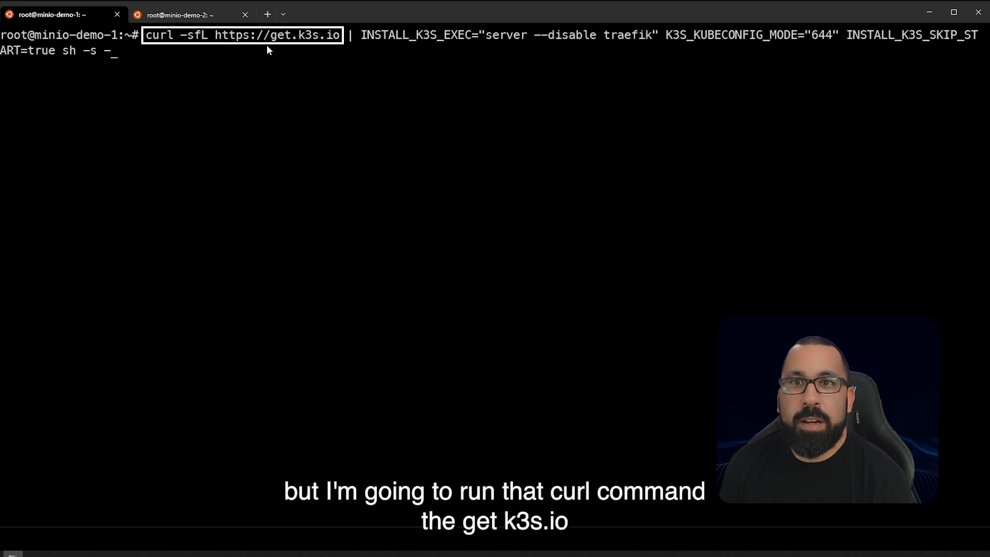
mouse_move(475, 56)
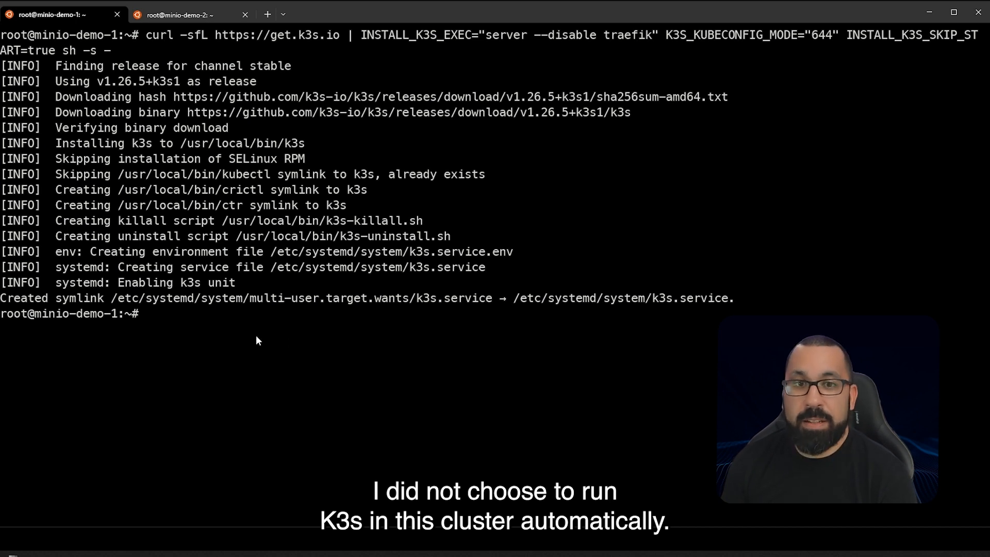
Start k3s via systemctl, confirm minio-demo-1 shows Ready with kubectl get node, then clear
type("sudo systemctl start k3s")
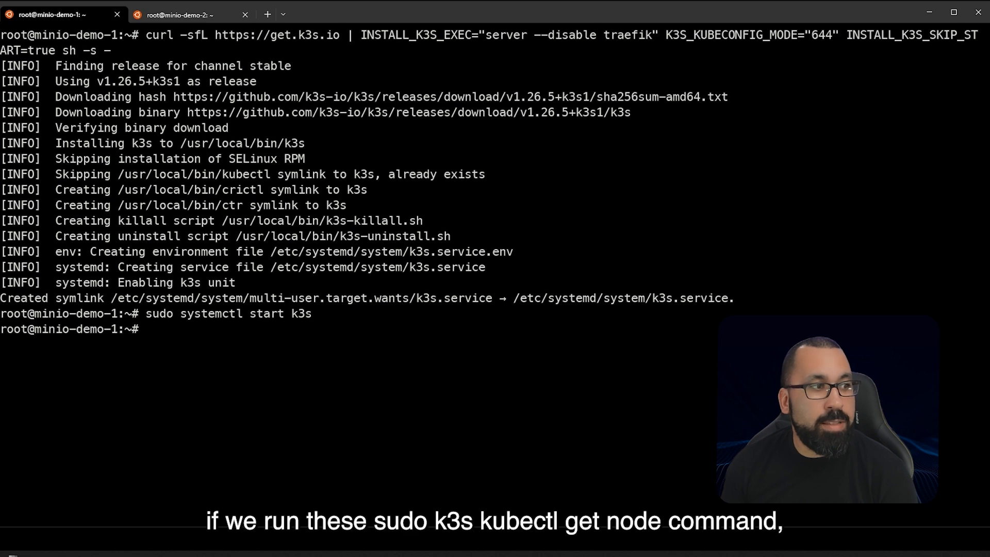
type("sudo k3s kubectl get node")
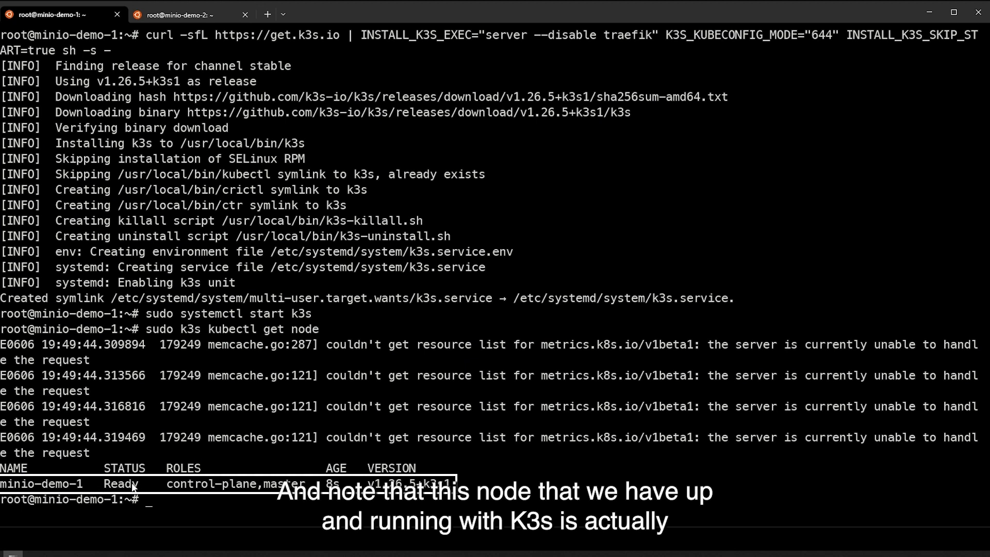
mouse_move(187, 500)
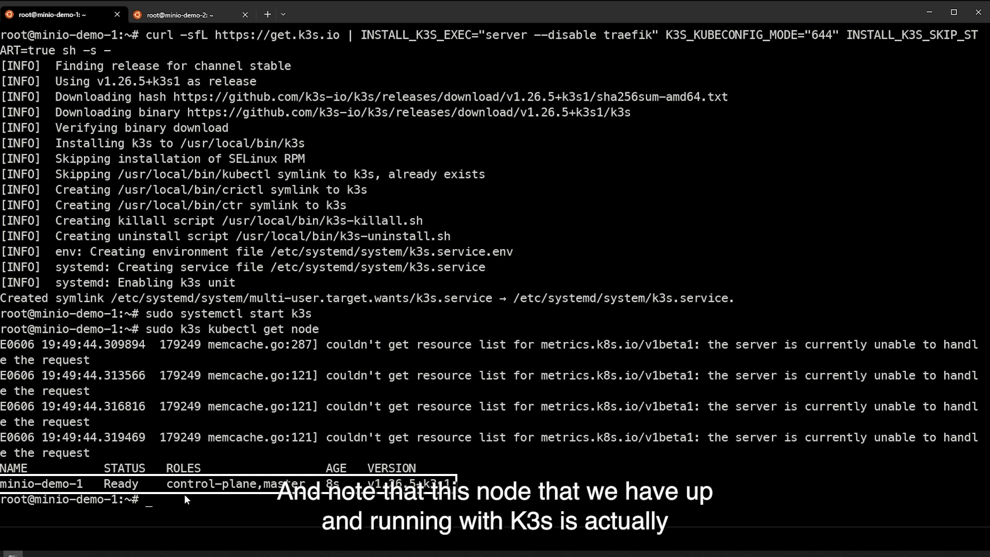
type("clear")
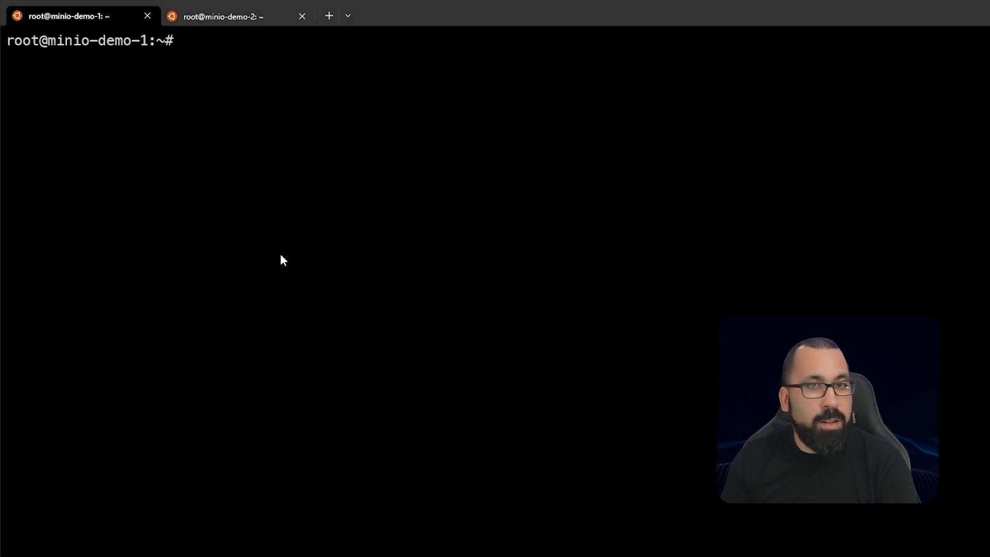
Copy /etc/rancher/k3s/k3s.yaml to ~/.kube/config with cp
type("cp /etc/rancher/k3s/k3s.yaml ~/.kube/config")
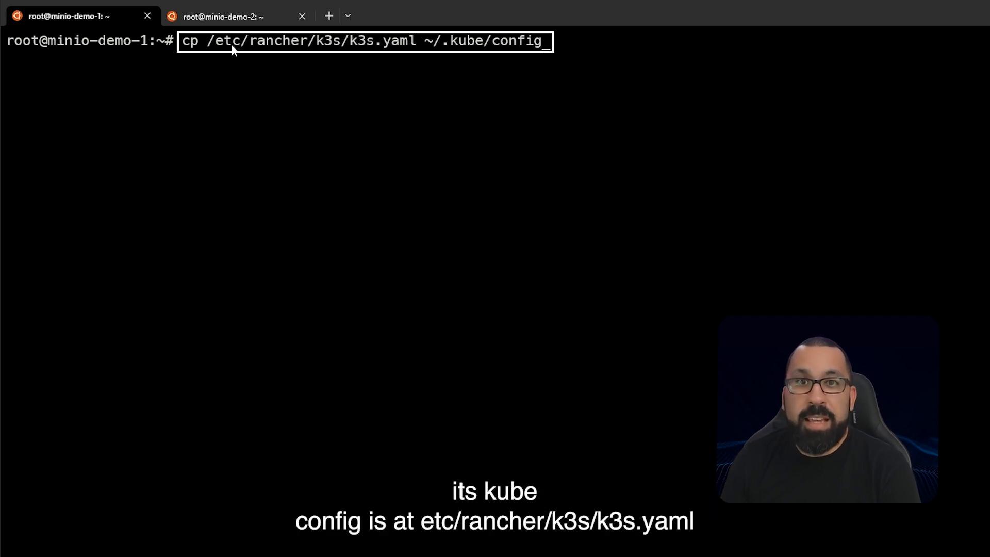
mouse_move(357, 59)
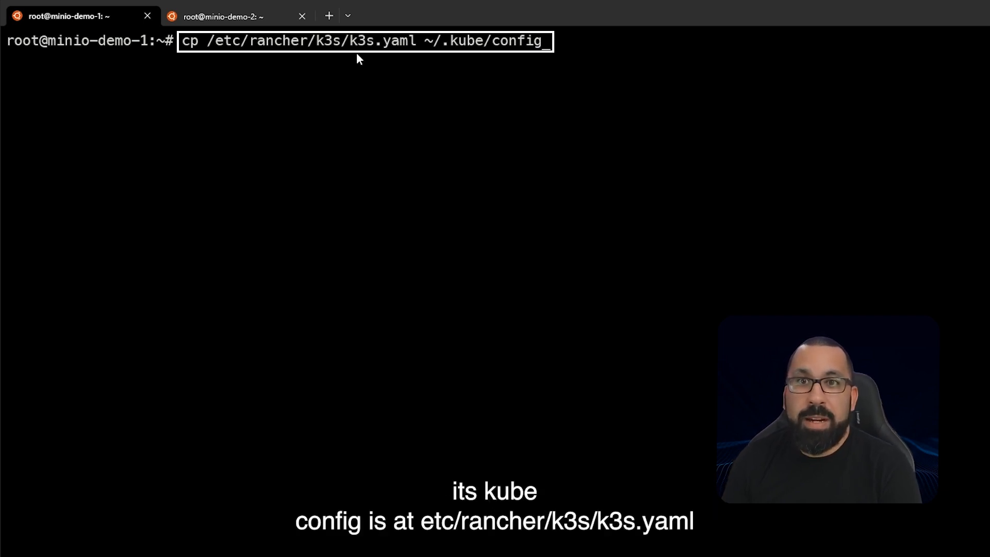
key("Return")
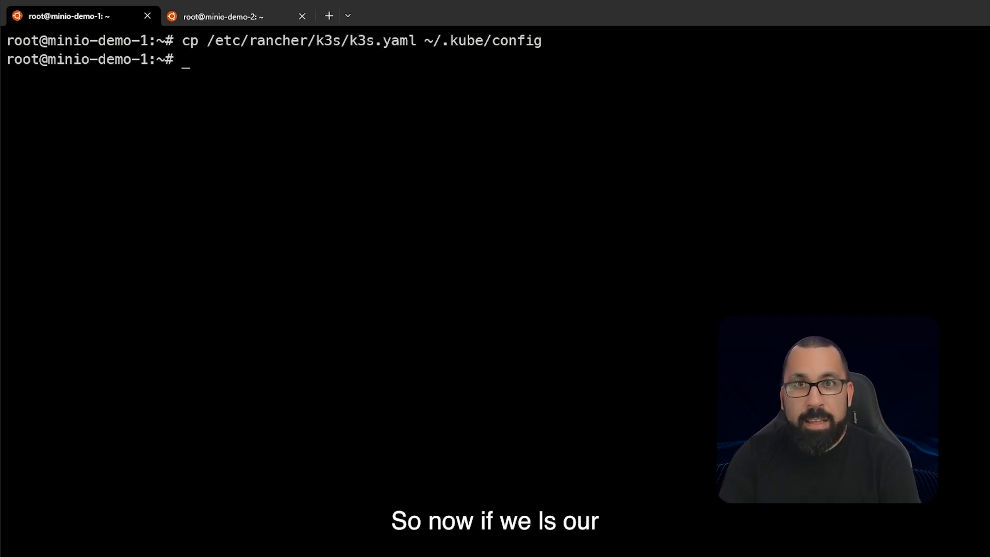
List ~/.kube to confirm the config file, then run 'kubectl get nodes'
type("ls ~/.")
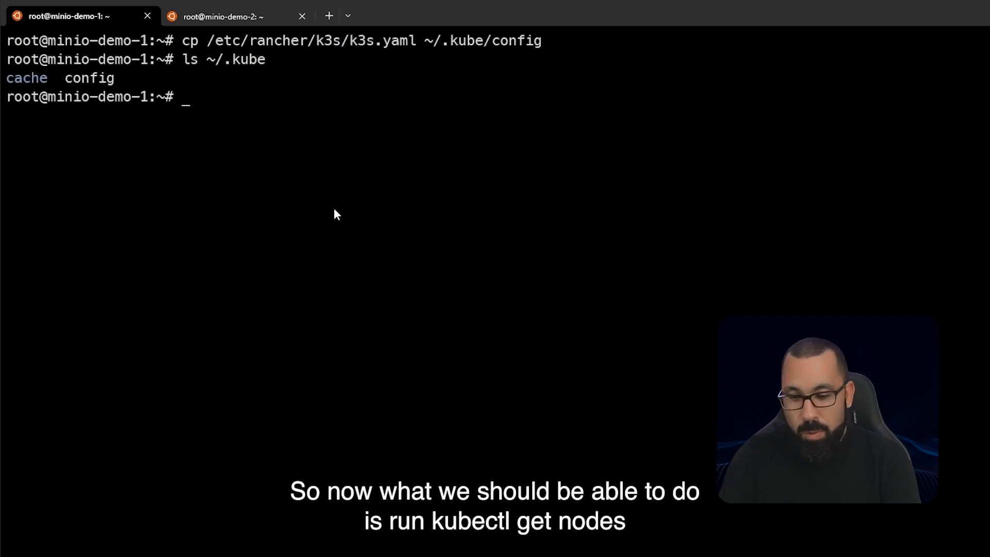
type("kubectl")
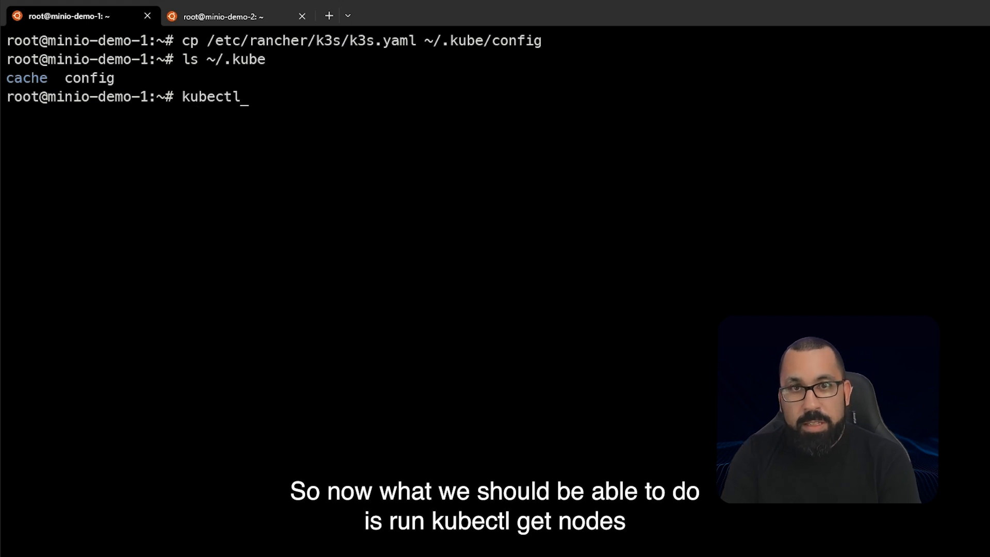
type("get nodes")
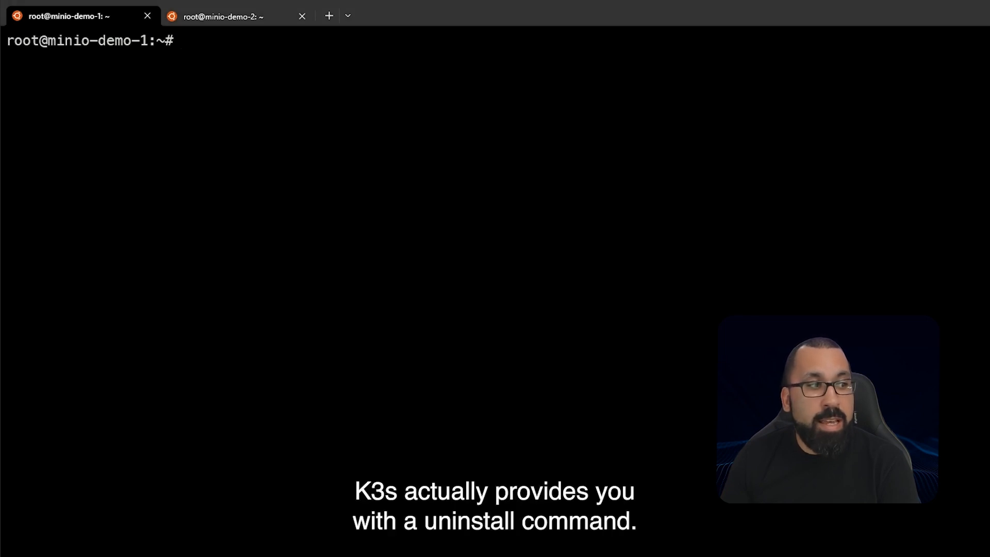
Run /usr/local/bin/k3s-uninstall.sh to uninstall K3s
type("/usr/local/bin/k3s-uninstall.sh")
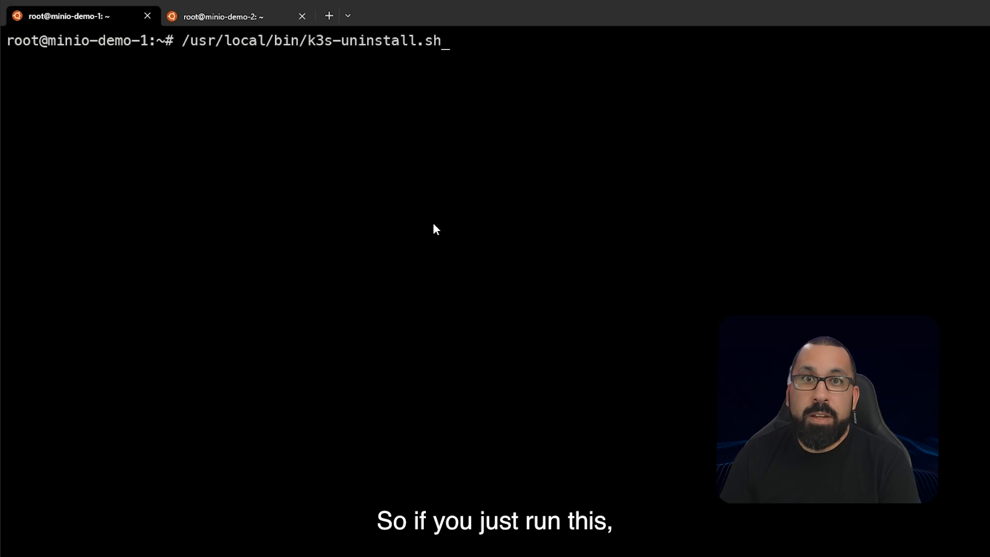
key("Return")
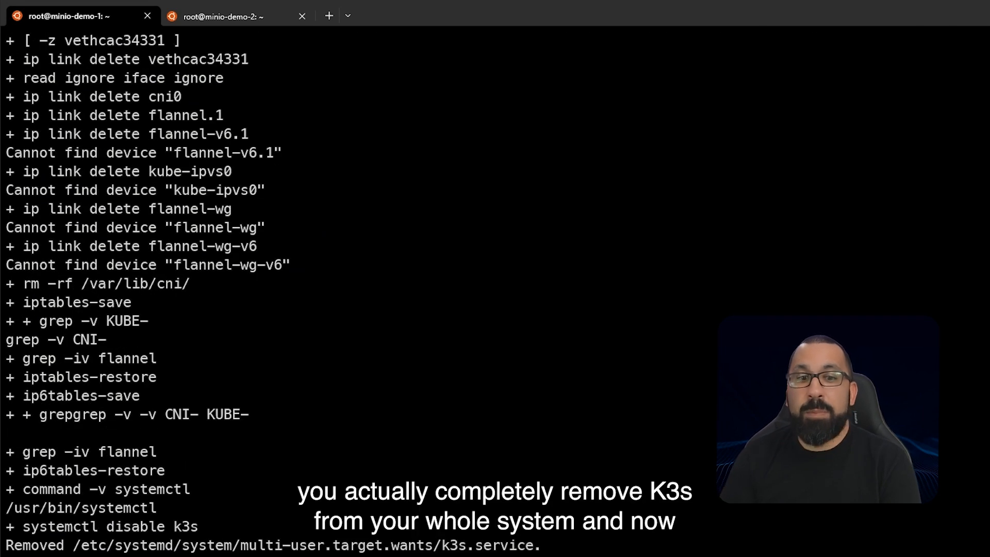